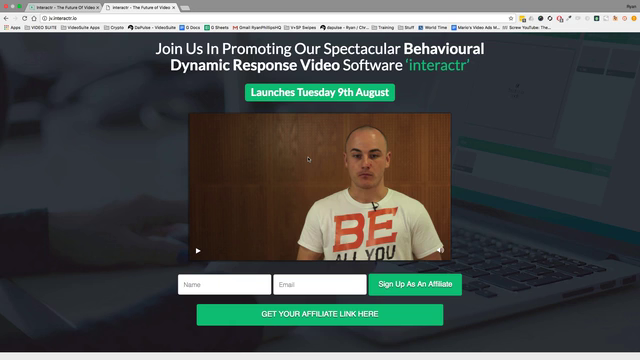
pyautogui.moveTo(308, 156)
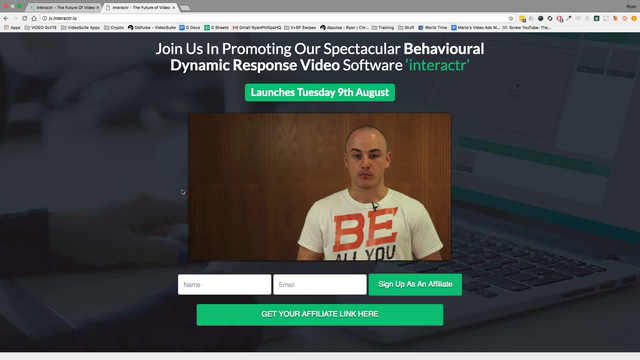
pyautogui.moveTo(164, 206)
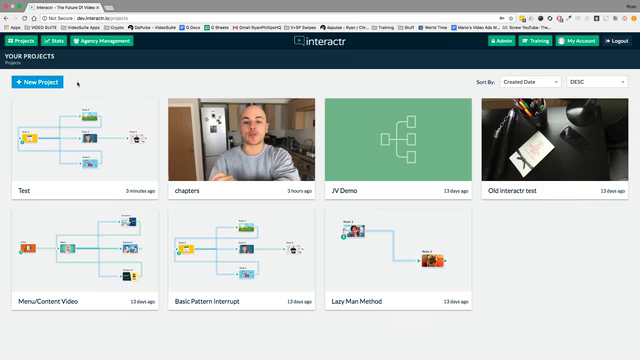
# Step: Create a new project from the Blank template and confirm its name in the Create New Project dialog
pyautogui.click(44, 84)
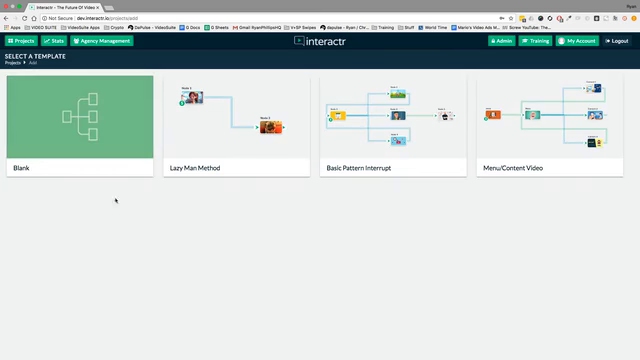
pyautogui.moveTo(236, 120)
pyautogui.write('jv test')
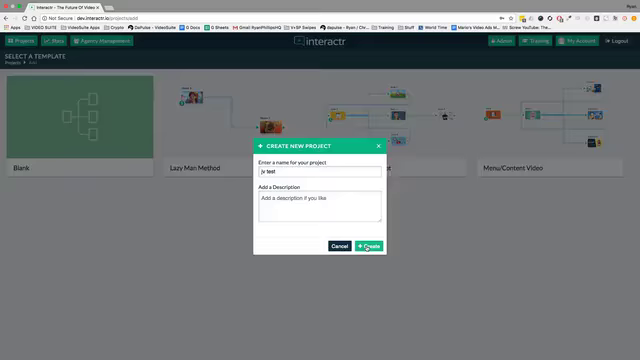
pyautogui.click(368, 246)
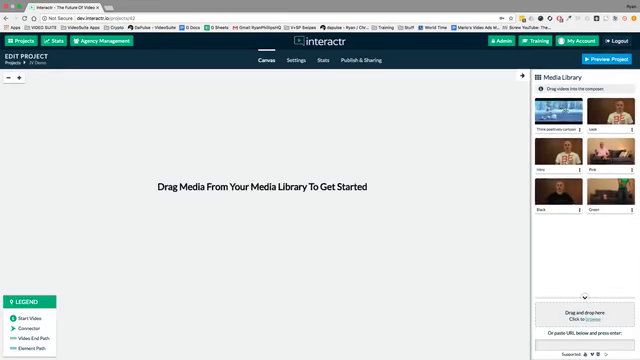
# Step: Drag the first video from the Media Library onto the canvas as the Intro node
pyautogui.moveTo(560, 110); pyautogui.dragTo(128, 192)
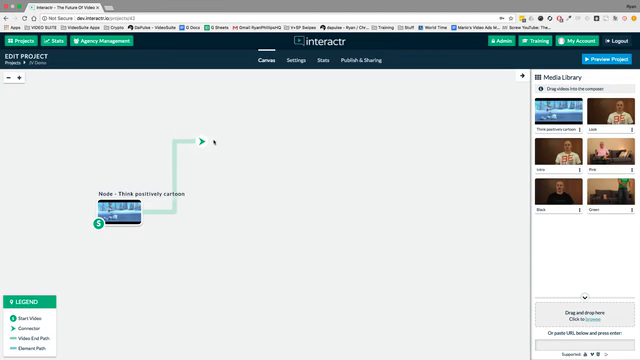
pyautogui.click(120, 196)
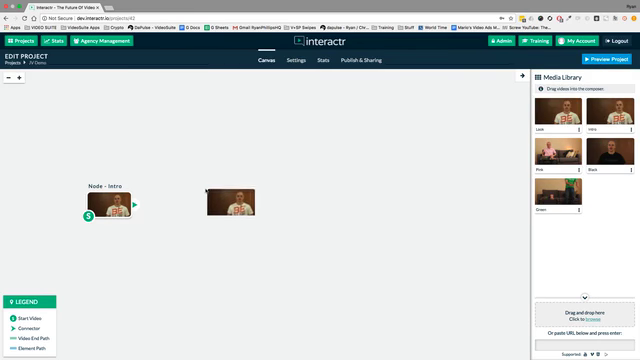
# Step: Place the Lime, Pink, Black and Green video nodes around the Intro node
pyautogui.click(228, 204)
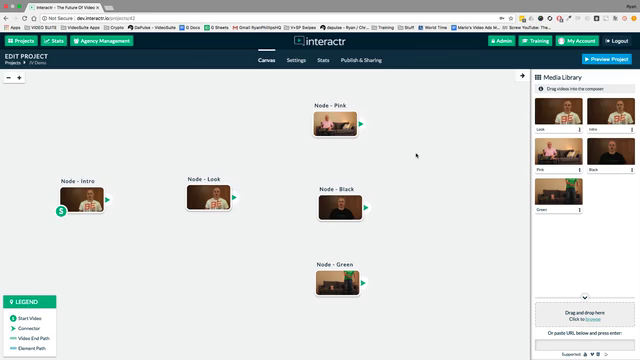
pyautogui.click(344, 204)
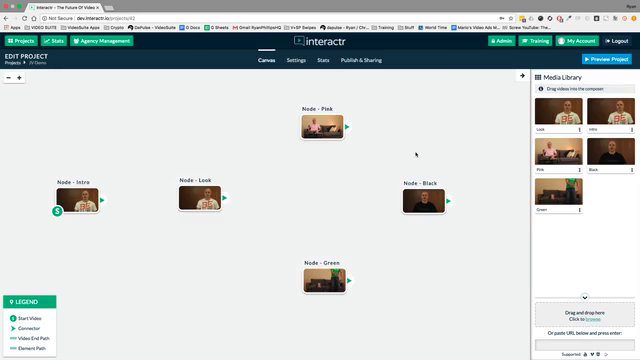
pyautogui.click(198, 200)
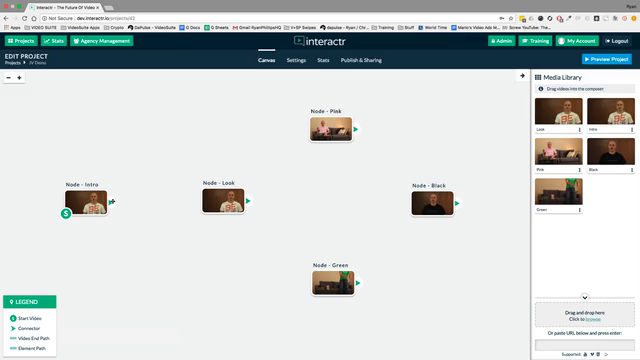
# Step: Connect the Intro node's handle to the Lime node so Lime plays after Intro
pyautogui.moveTo(116, 204); pyautogui.dragTo(188, 200)
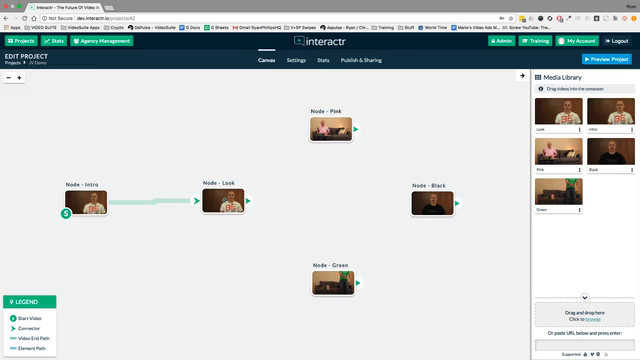
# Step: Open the Intro node's video in the element editor
pyautogui.doubleClick(226, 200)
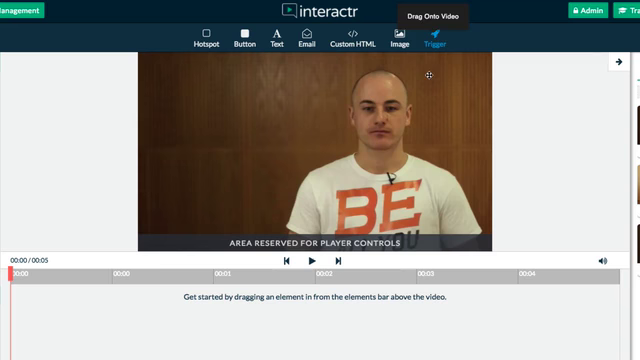
pyautogui.moveTo(204, 38)
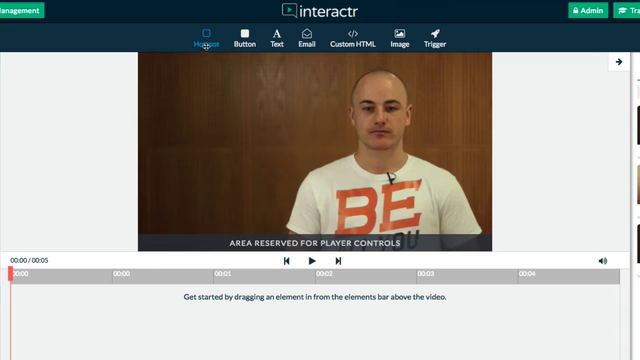
pyautogui.moveTo(238, 96)
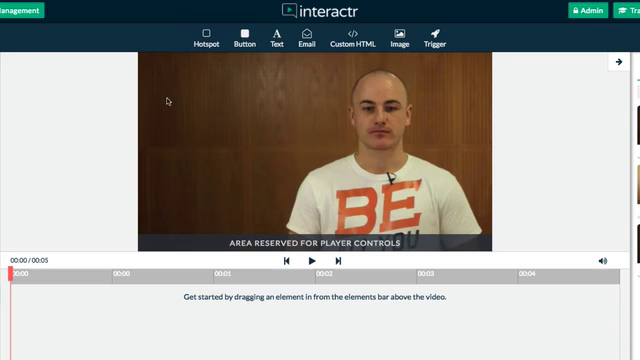
pyautogui.moveTo(446, 100)
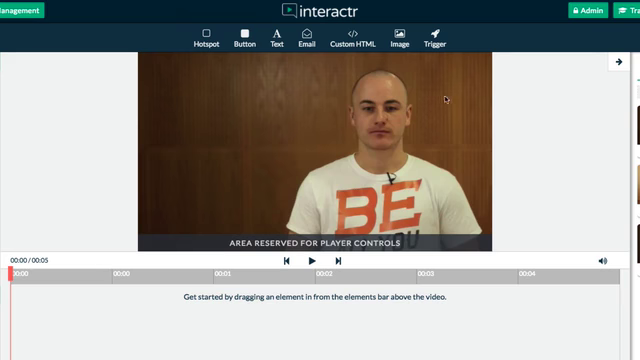
pyautogui.moveTo(204, 44)
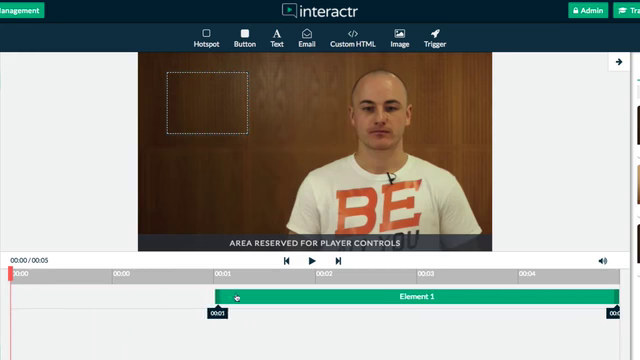
# Step: Add a button element to the Intro video and review its On click actions
pyautogui.moveTo(208, 294); pyautogui.dragTo(310, 294)
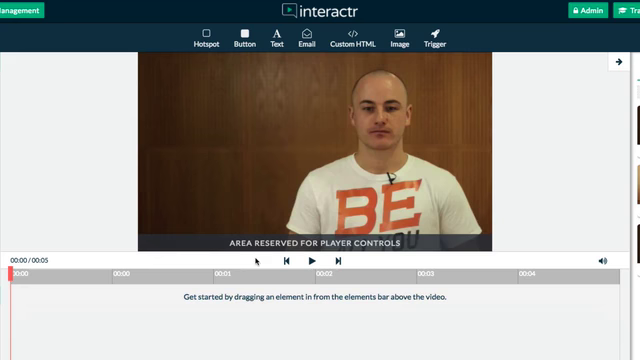
pyautogui.moveTo(402, 40)
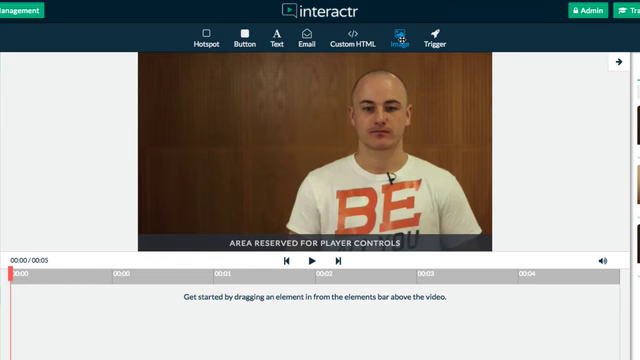
pyautogui.moveTo(400, 36)
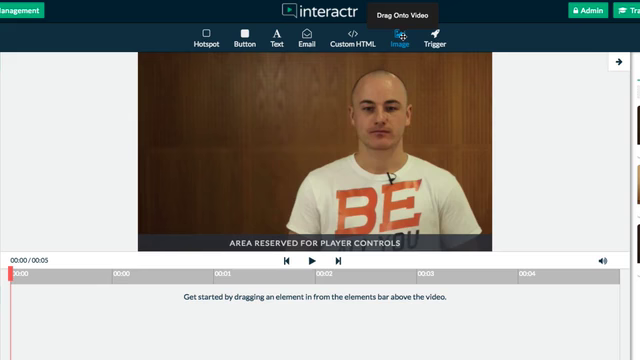
pyautogui.moveTo(464, 40)
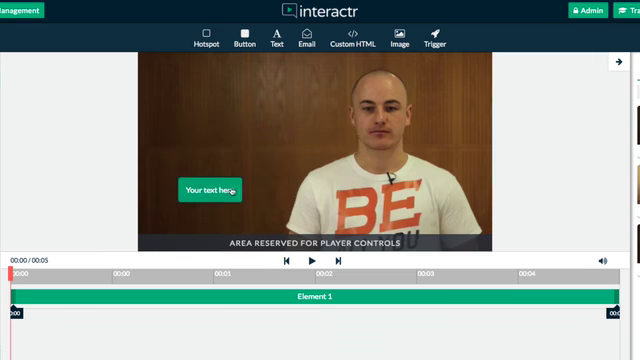
pyautogui.click(208, 190)
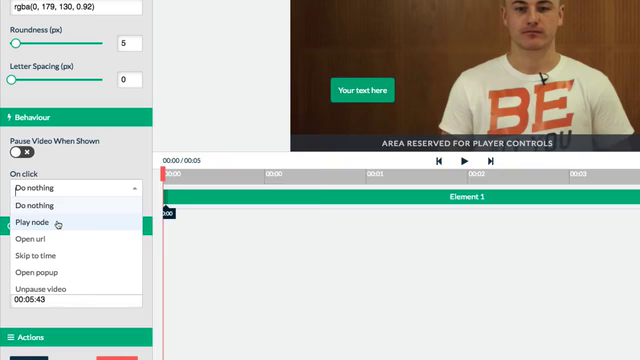
pyautogui.moveTo(40, 240)
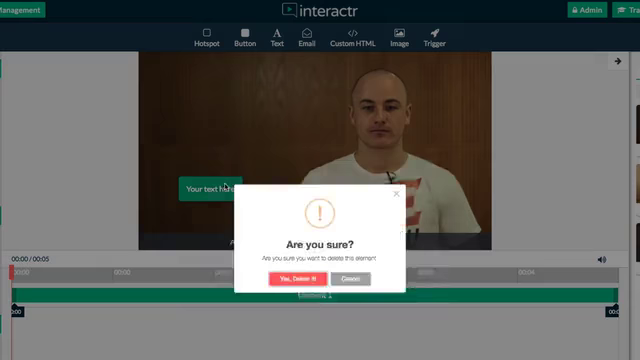
# Step: Delete the button element and check the project's Popups before editing Element 1
pyautogui.click(298, 280)
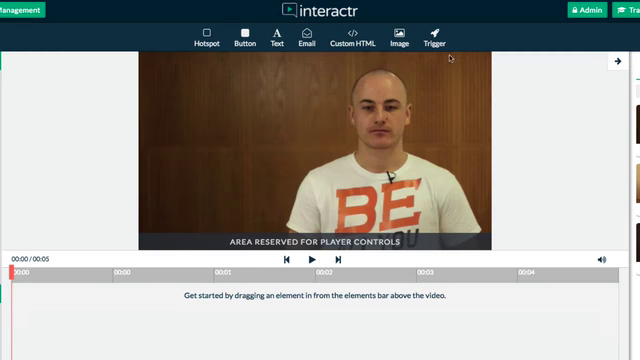
pyautogui.moveTo(280, 118)
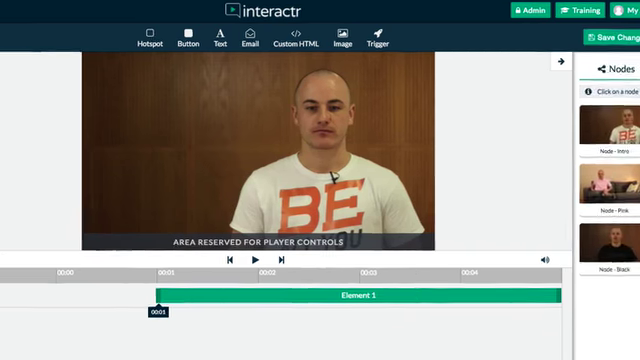
pyautogui.click(580, 68)
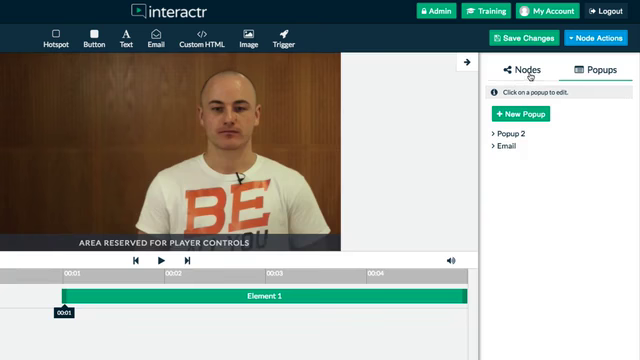
pyautogui.click(520, 70)
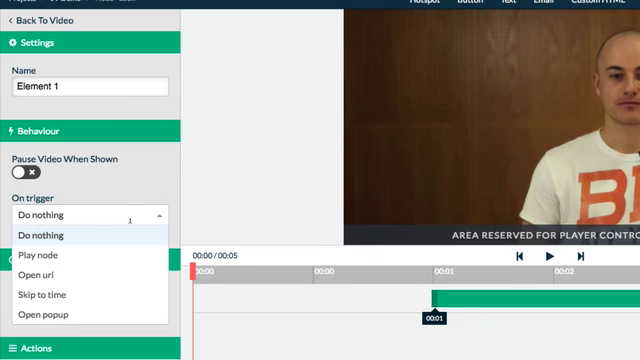
# Step: Set Element 1's On trigger to Open popup and choose the mailing-list popup
pyautogui.click(44, 312)
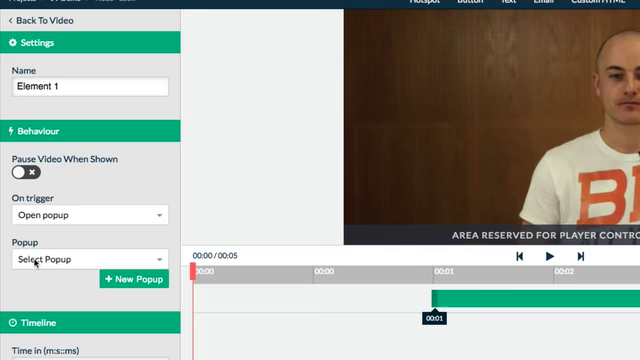
pyautogui.click(90, 258)
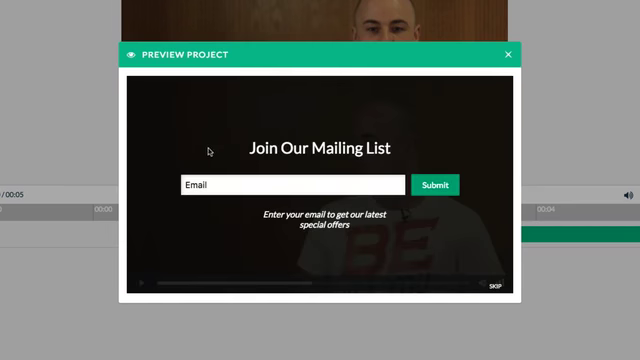
# Step: Dismiss the Join Our Mailing List popup in the preview and close the preview window
pyautogui.click(296, 184)
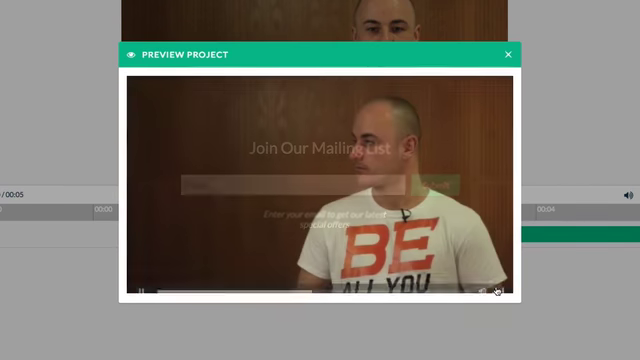
pyautogui.click(508, 52)
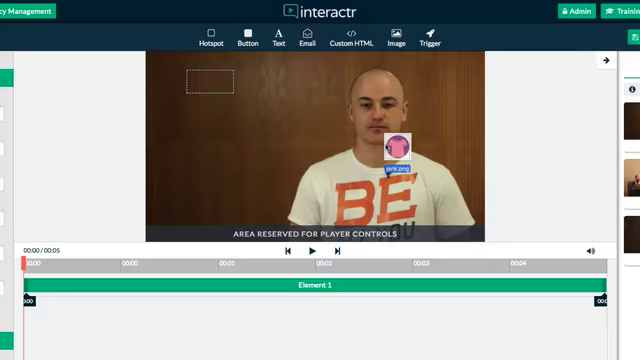
# Step: Review the pink t-shirt image's Element Properties for its position and 131 by 120 size
pyautogui.click(396, 148)
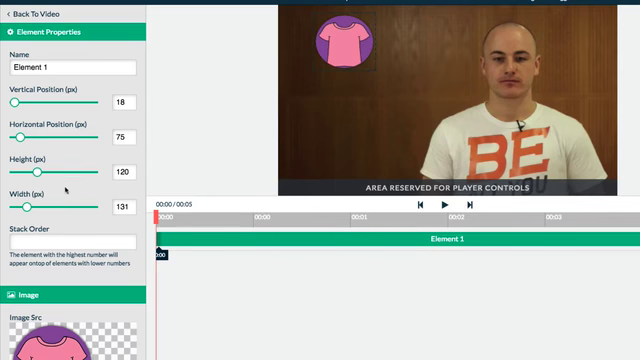
pyautogui.scroll(-3)
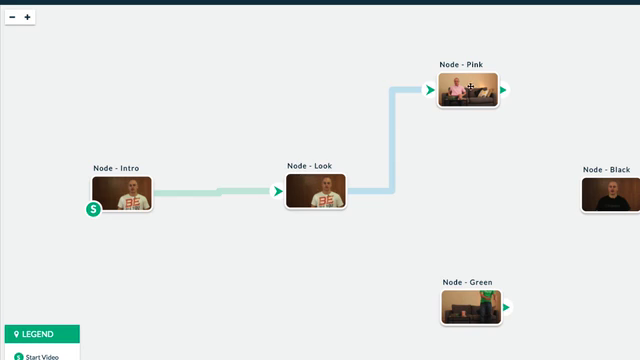
# Step: Return to the node map and open the Look node in the editor
pyautogui.click(462, 84)
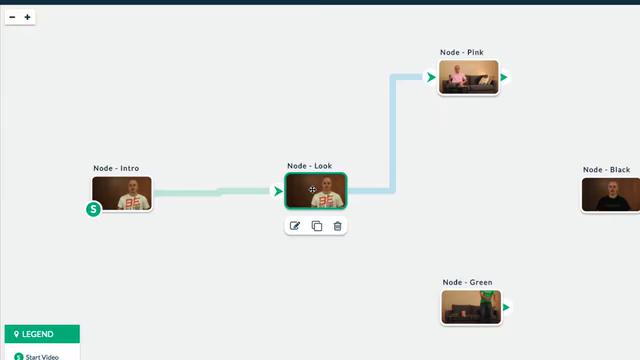
pyautogui.doubleClick(318, 192)
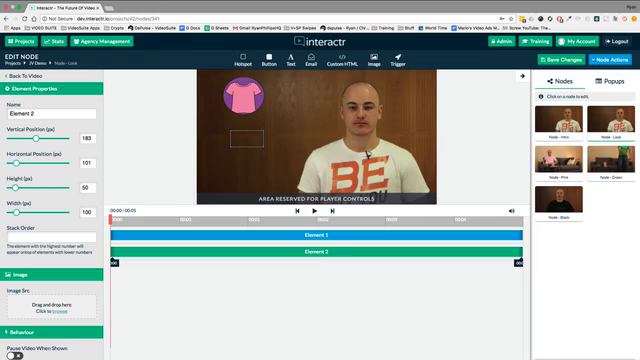
# Step: Link the Look node's t-shirt images to the Pink, Black and Green nodes and return to the node map
pyautogui.click(54, 304)
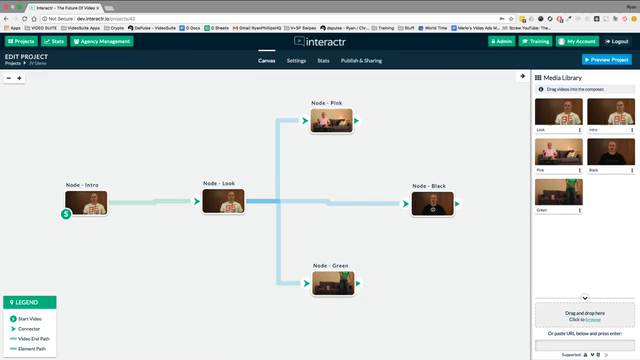
pyautogui.click(434, 206)
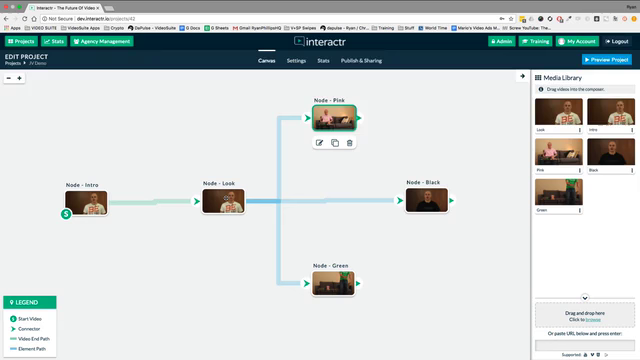
pyautogui.moveTo(400, 136)
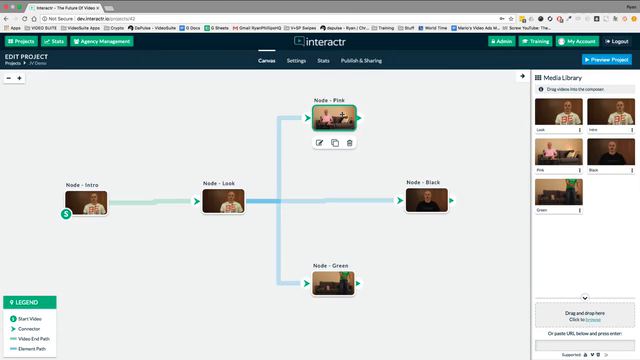
# Step: In the Pink node, set the Pick Another T-Shirt image to play the Look node when clicked
pyautogui.click(320, 144)
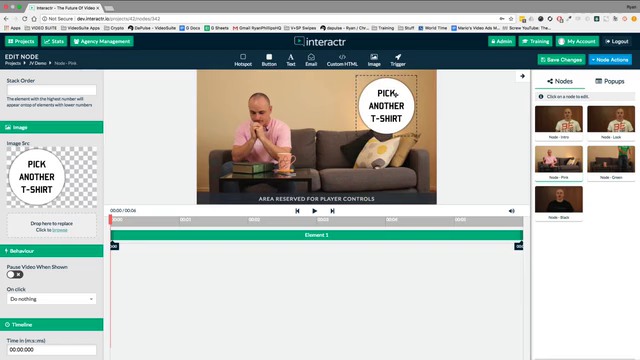
pyautogui.click(50, 300)
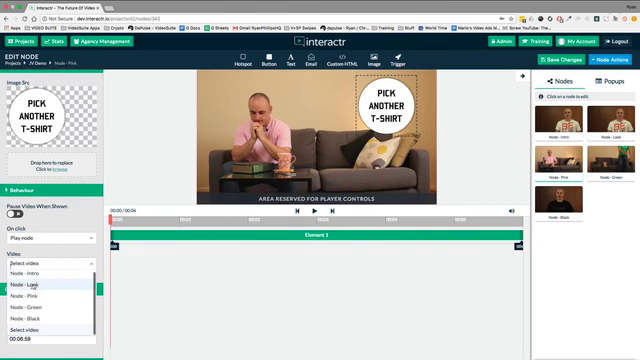
pyautogui.click(44, 284)
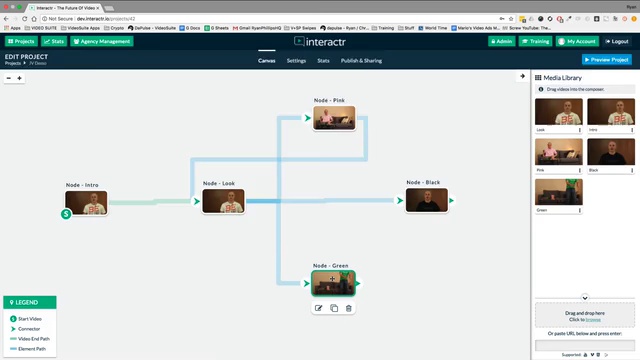
# Step: Open the Green node for editing, then launch the project preview
pyautogui.doubleClick(332, 268)
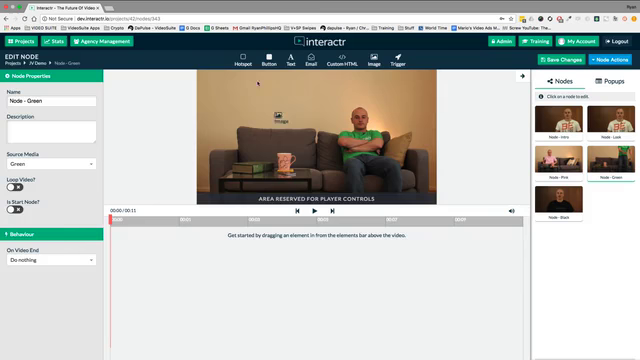
pyautogui.click(372, 64)
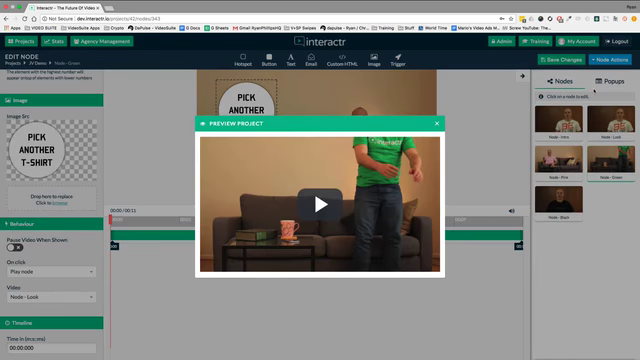
# Step: Play the preview through to the black t-shirt clip, then close it back to the node map
pyautogui.click(320, 204)
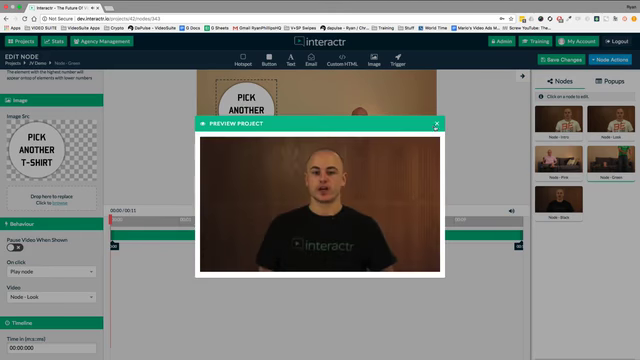
pyautogui.click(438, 124)
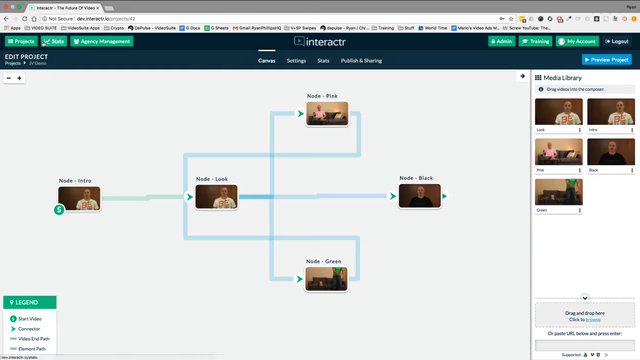
# Step: From Your Projects, open the Recastly chapters project and bring up its project settings
pyautogui.click(26, 40)
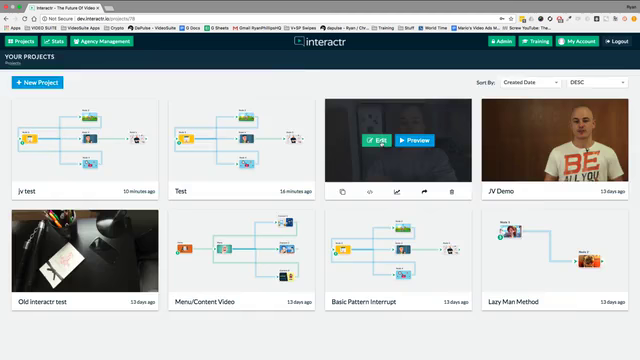
pyautogui.click(374, 140)
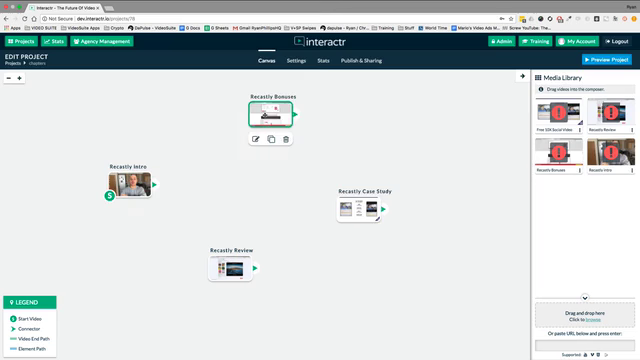
pyautogui.click(230, 244)
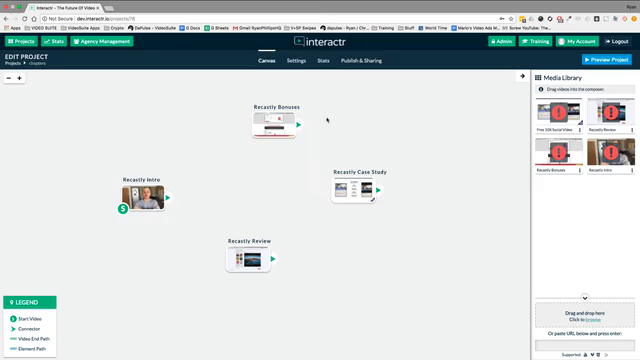
pyautogui.click(292, 66)
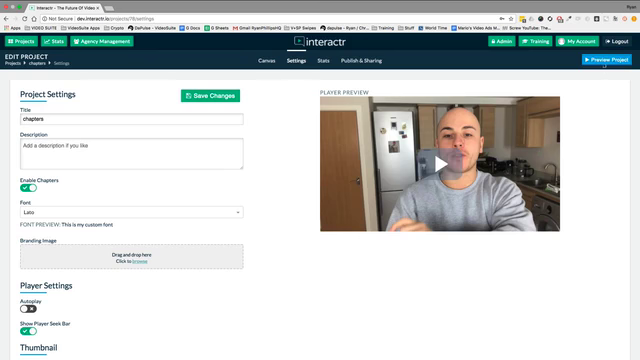
# Step: Open the chapters project's preview and start its video playing
pyautogui.click(608, 64)
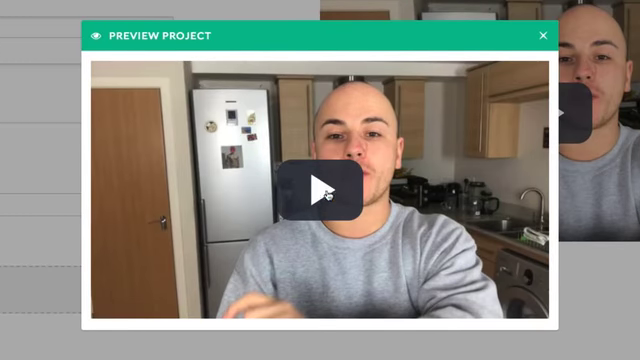
pyautogui.click(320, 184)
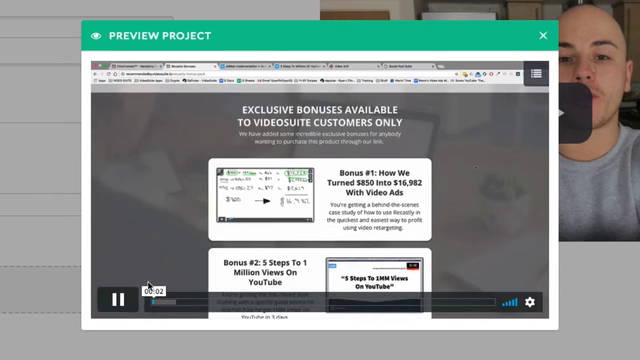
# Step: Close the preview after the bonuses page, returning to the settings with chapters enabled
pyautogui.click(112, 296)
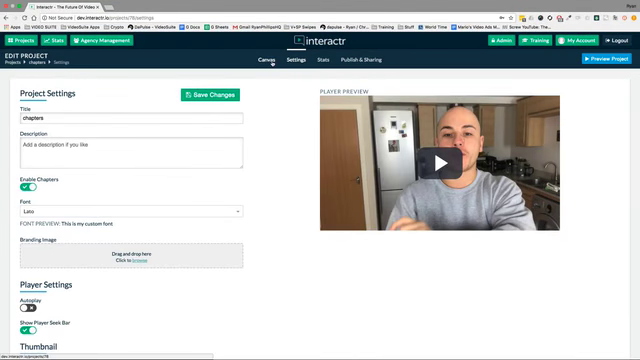
# Step: Open the Stats dashboard showing 10 views, 2 unique, 0% interaction and conversion, $0 revenue
pyautogui.click(264, 62)
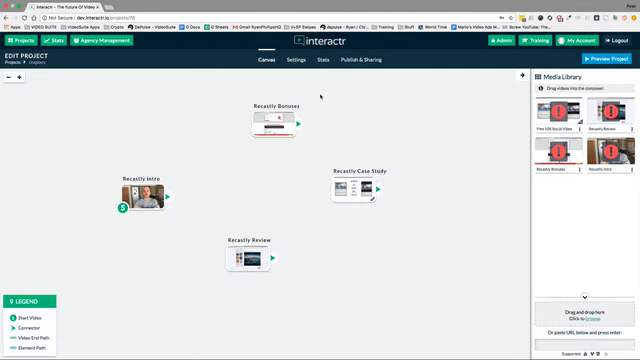
pyautogui.click(352, 192)
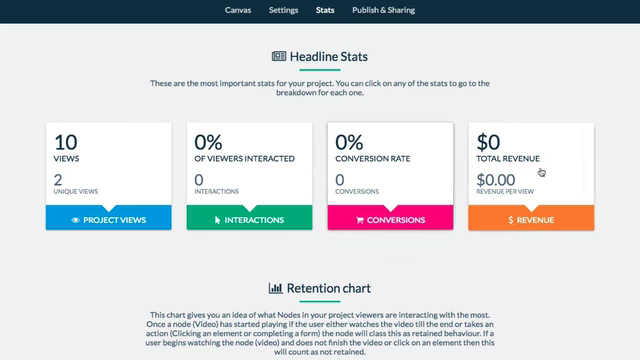
# Step: Scroll through the retention, conversions and project-views breakdowns, then return to Your Projects
pyautogui.scroll(-3)
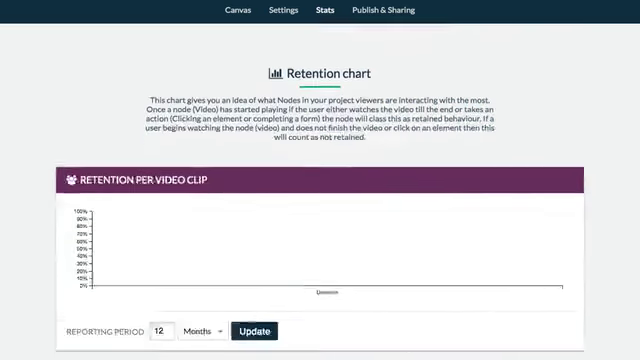
pyautogui.scroll(-3)
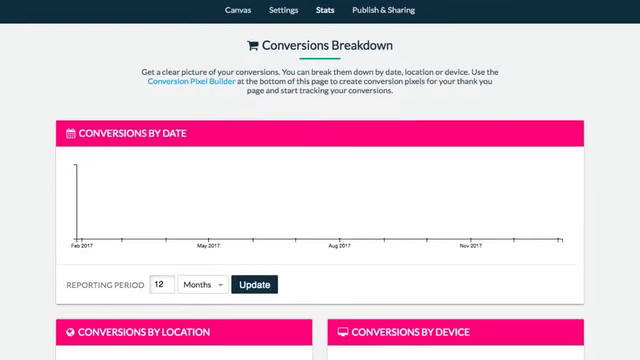
pyautogui.scroll(-3)
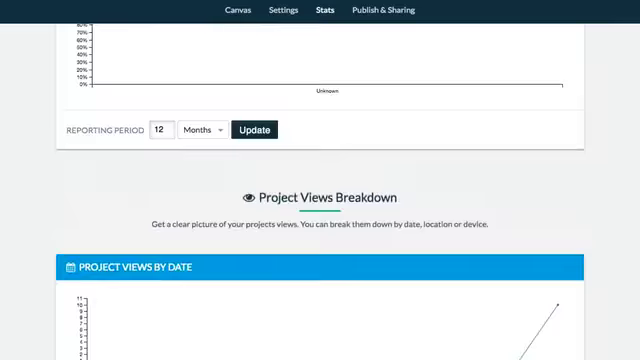
pyautogui.scroll(3)
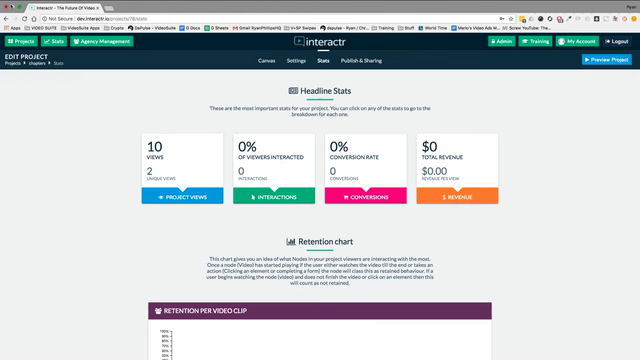
pyautogui.click(36, 42)
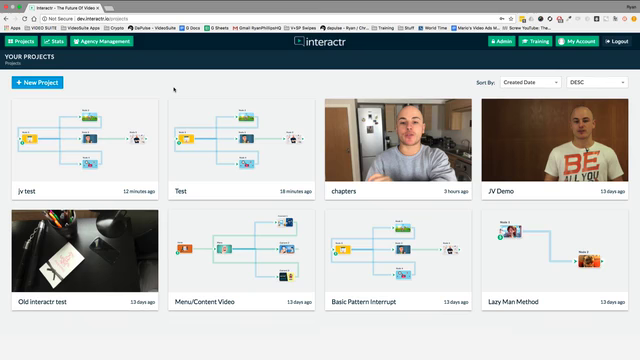